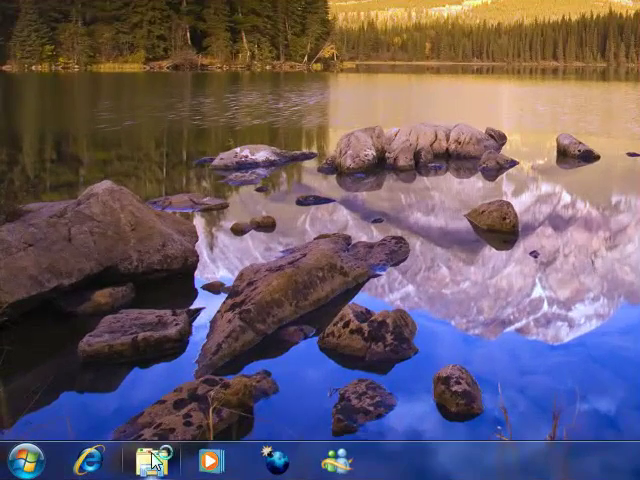
mouse_move(156, 414)
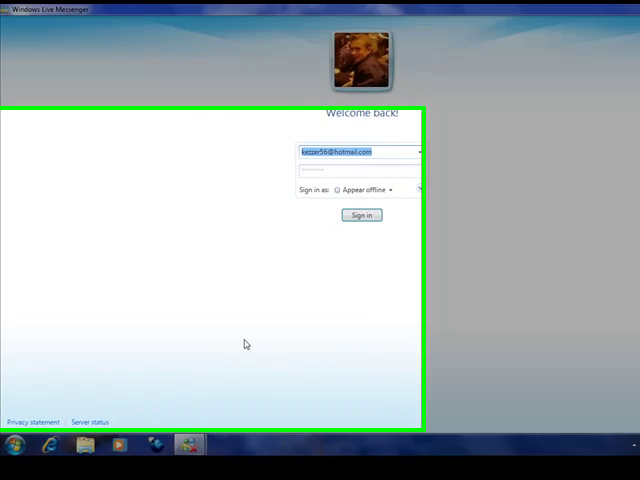
Sign in to Windows Live Messenger while keeping the appear-offline status.
click(360, 216)
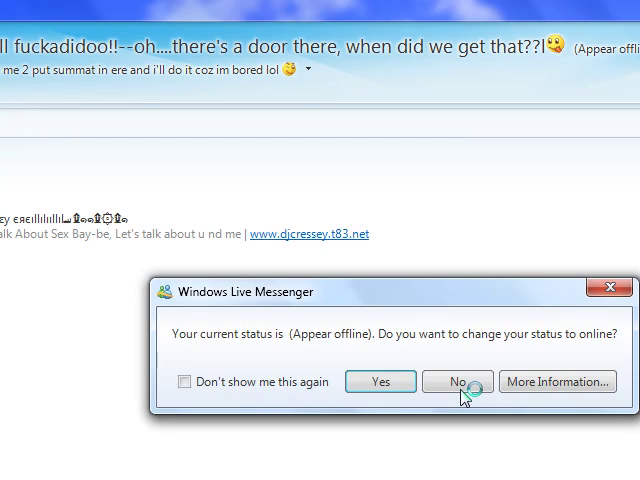
click(456, 380)
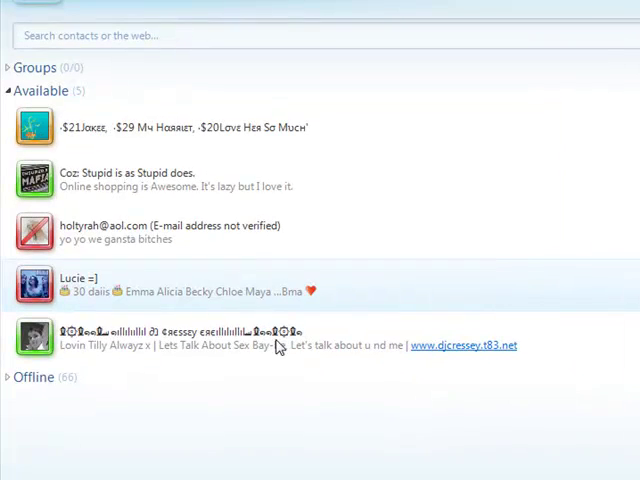
mouse_move(276, 422)
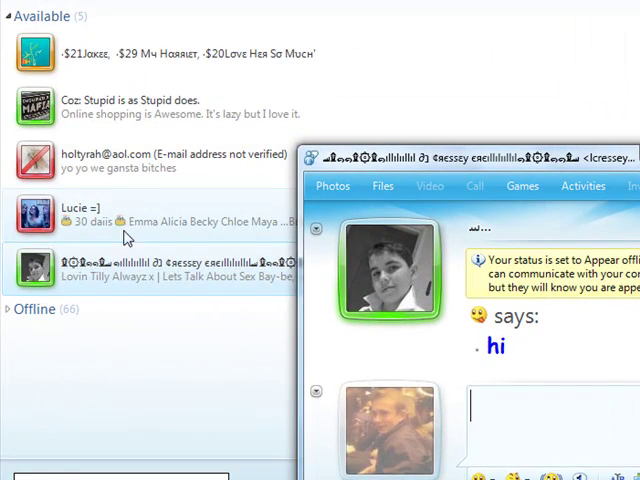
mouse_move(8, 212)
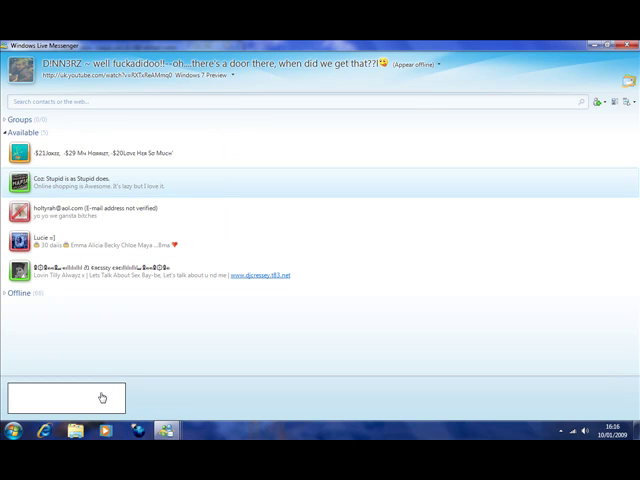
mouse_move(210, 436)
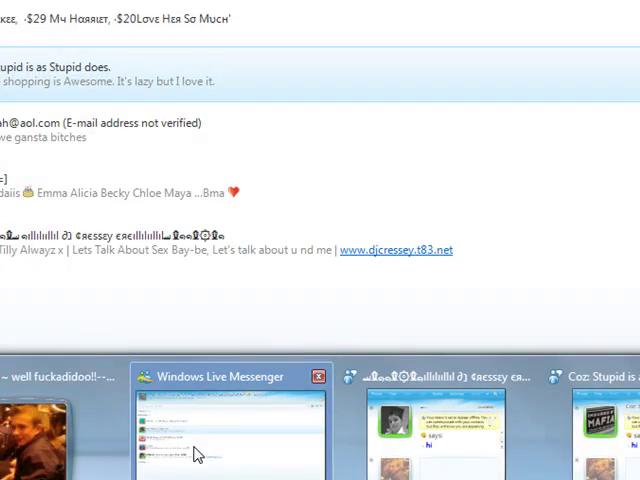
Bring the main Windows Live Messenger window forward from its taskbar thumbnail.
click(232, 430)
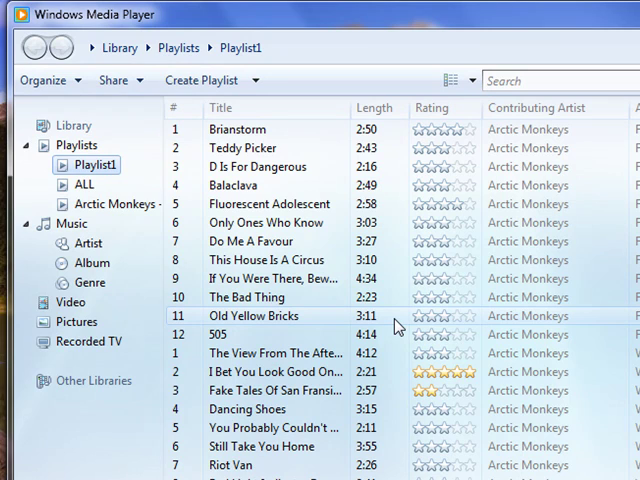
mouse_move(244, 108)
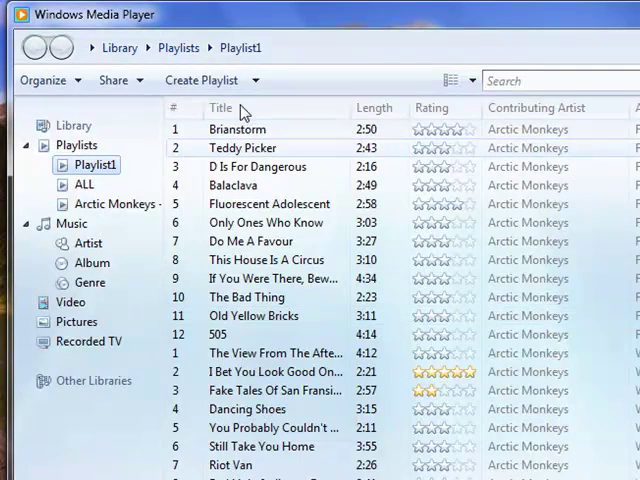